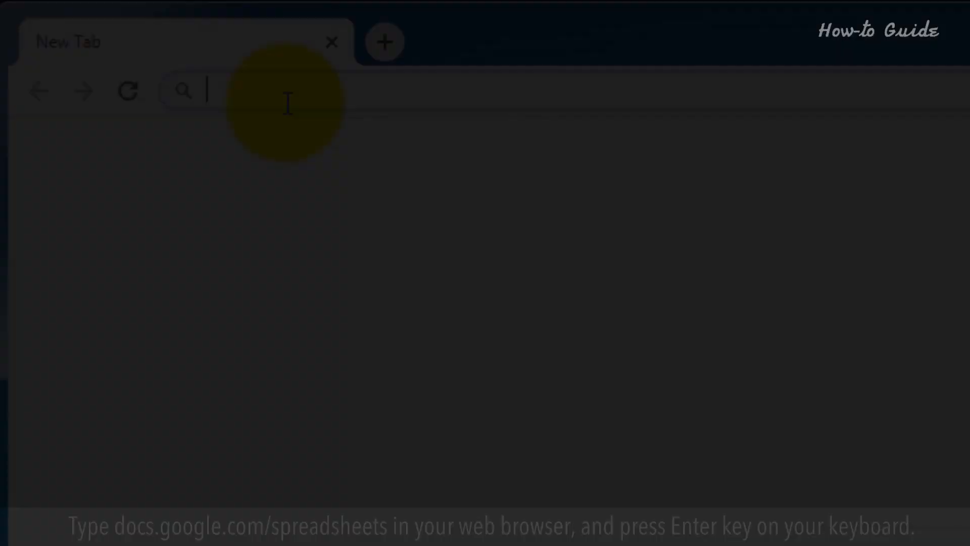
# - Navigate the new Chrome tab to docs.google.com/spreadsheets
pyautogui.write('docs.google.com/')
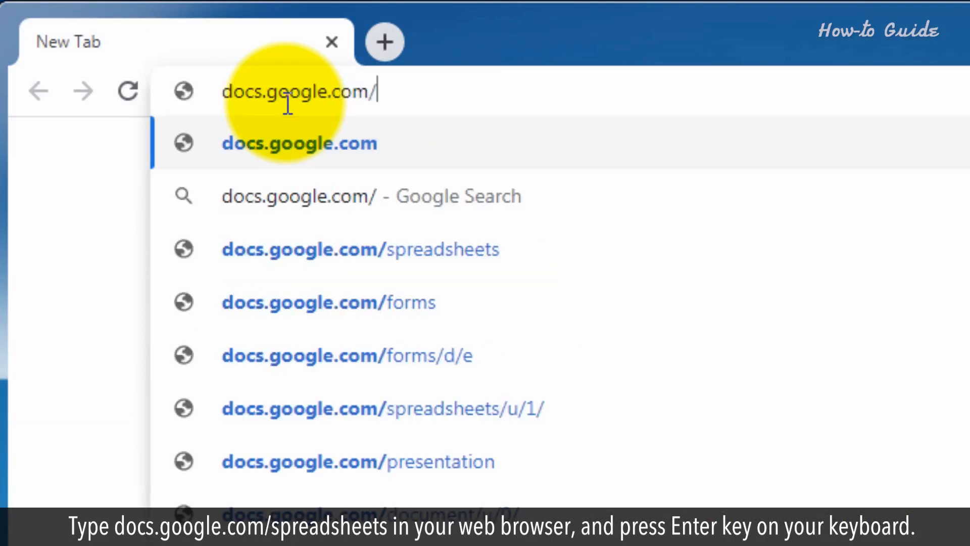
pyautogui.write('spreadsheets%2F&followup=https%3A%2F%2Fdocs.google.com%2Fspreadsheets%2F&ltmpl=sheets...')
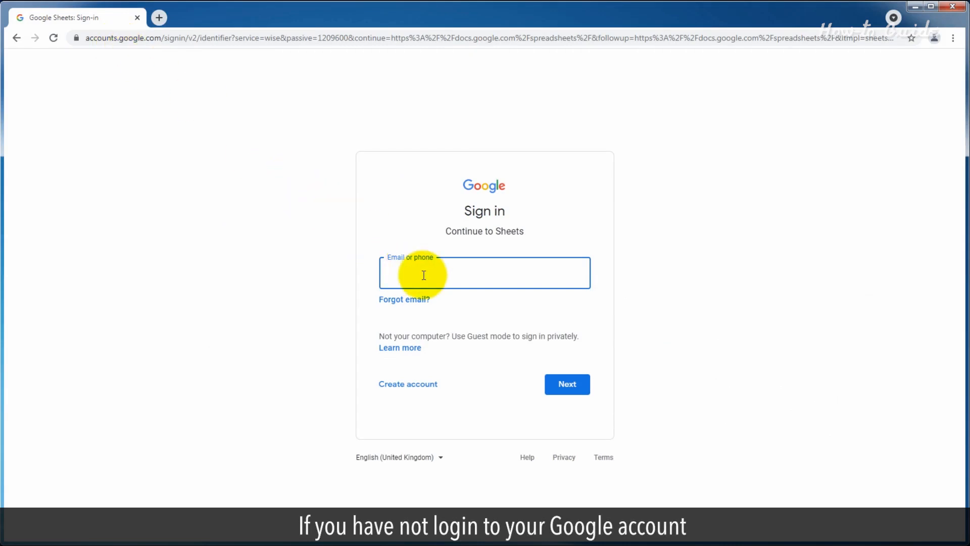
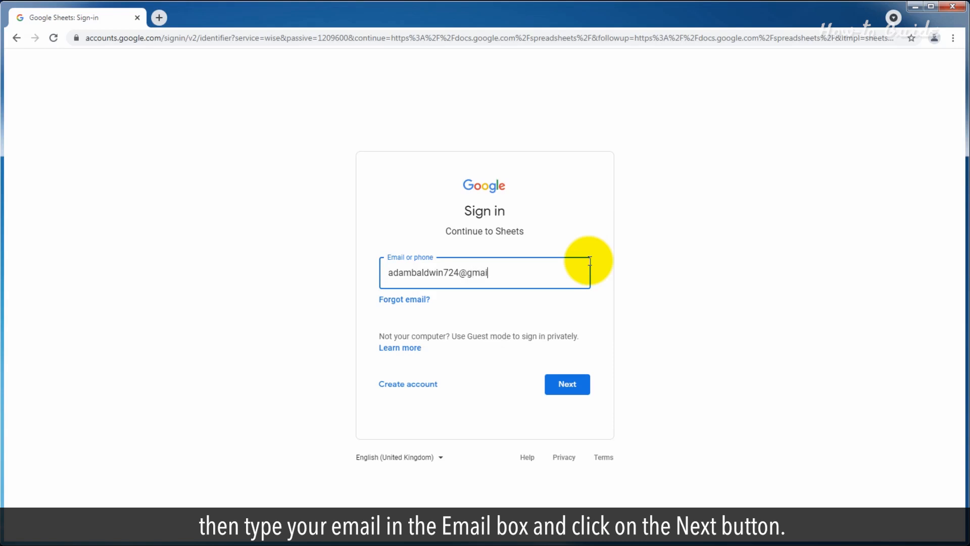
pyautogui.click(566, 384)
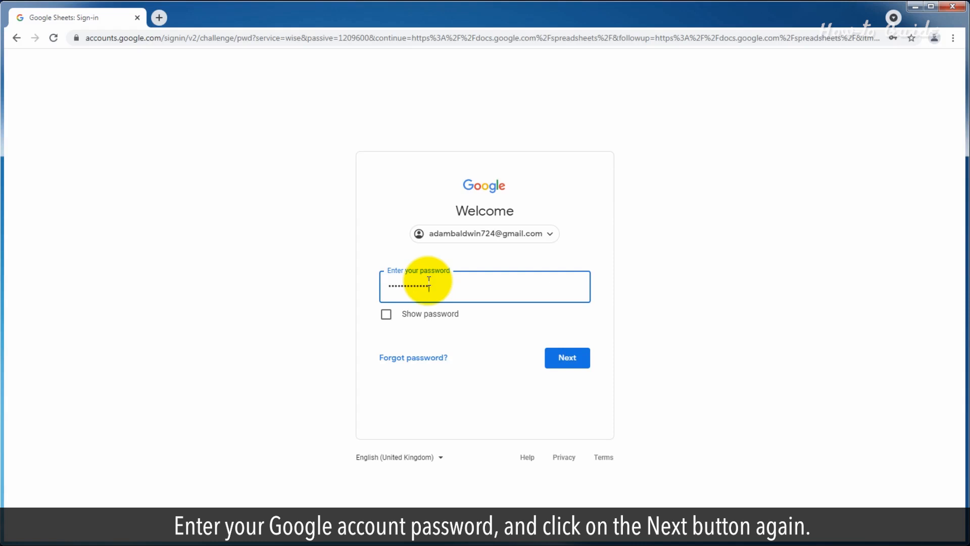
pyautogui.click(566, 358)
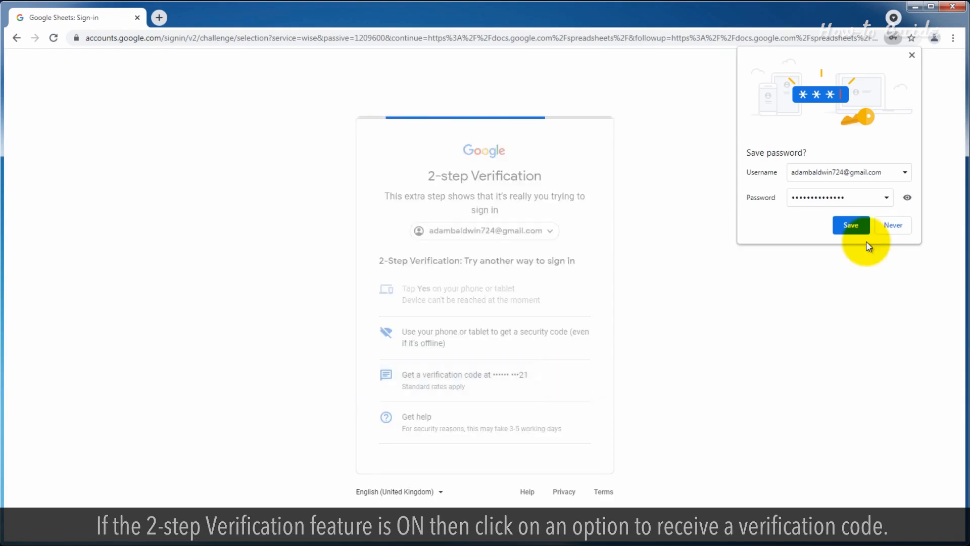
pyautogui.click(465, 381)
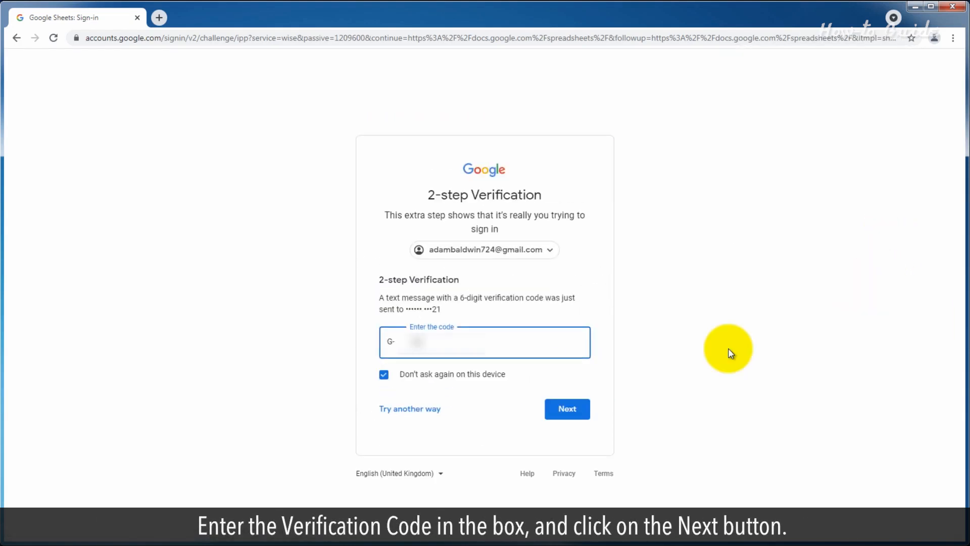
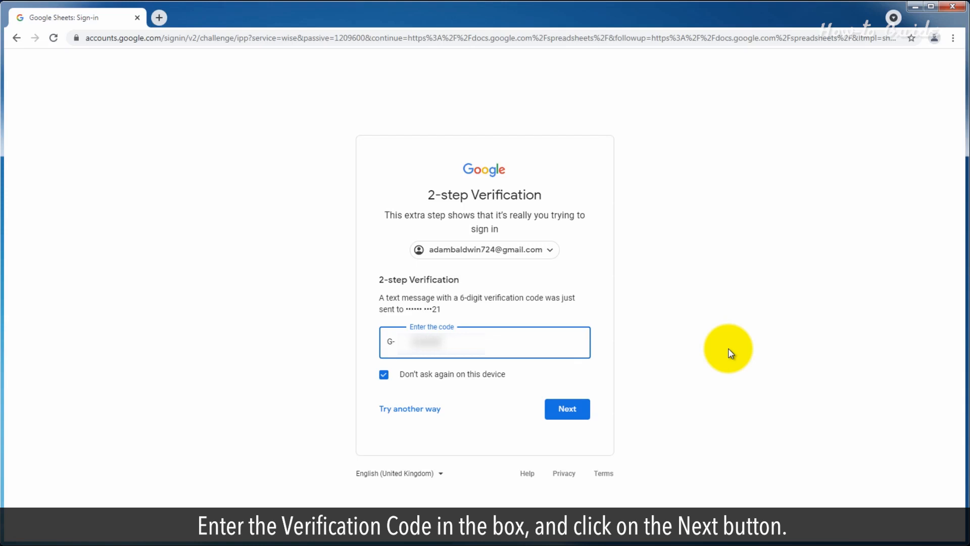
pyautogui.click(566, 408)
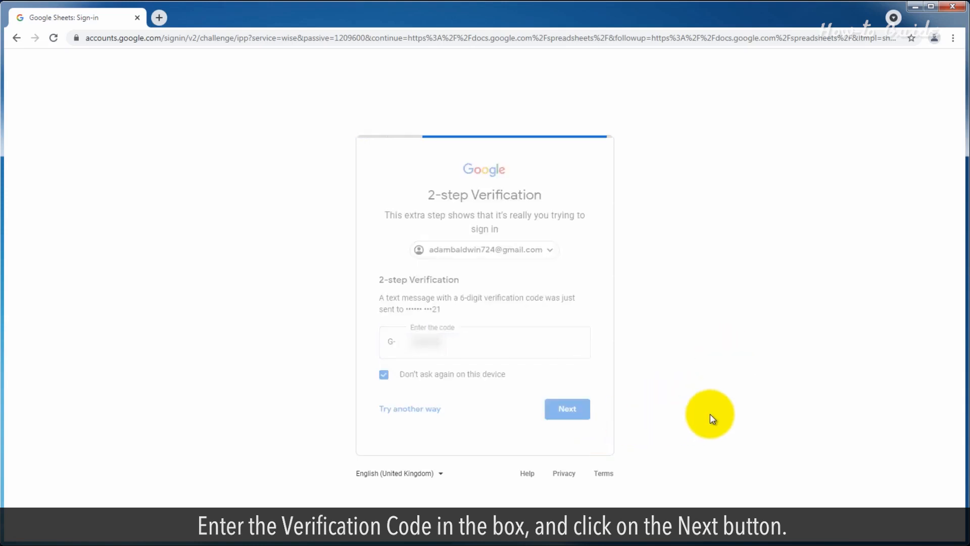
pyautogui.click(566, 409)
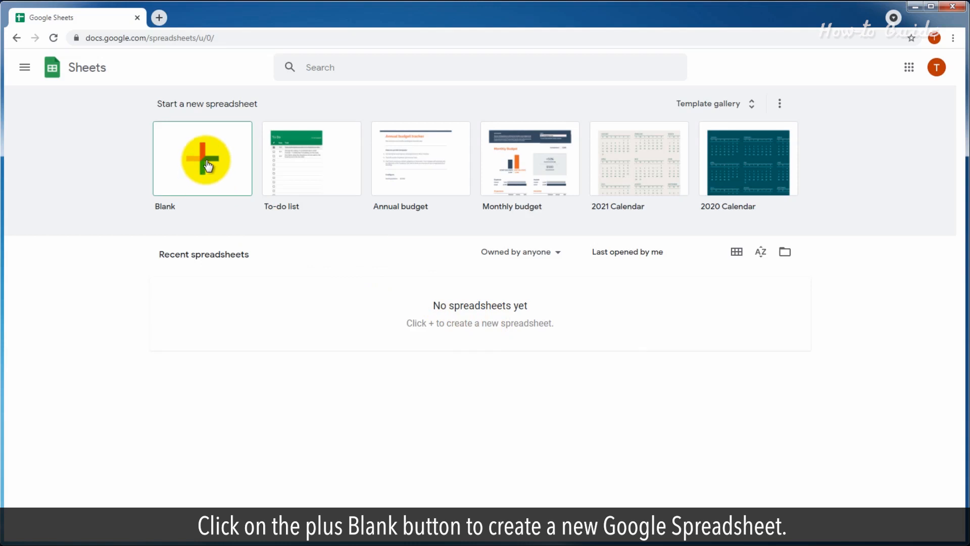
pyautogui.click(202, 159)
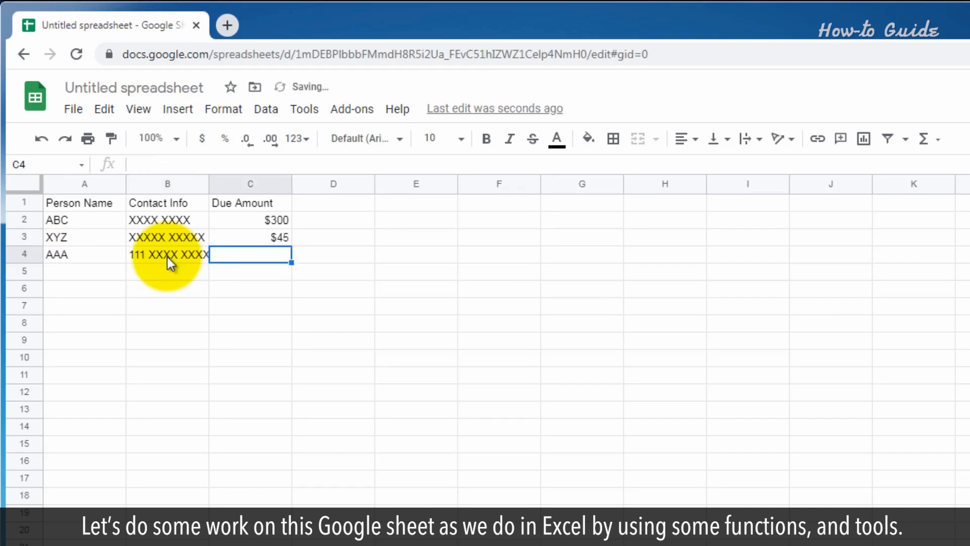
# - Sum the due amounts into a $495 Grand Total using the Σ SUM function
pyautogui.click(927, 138)
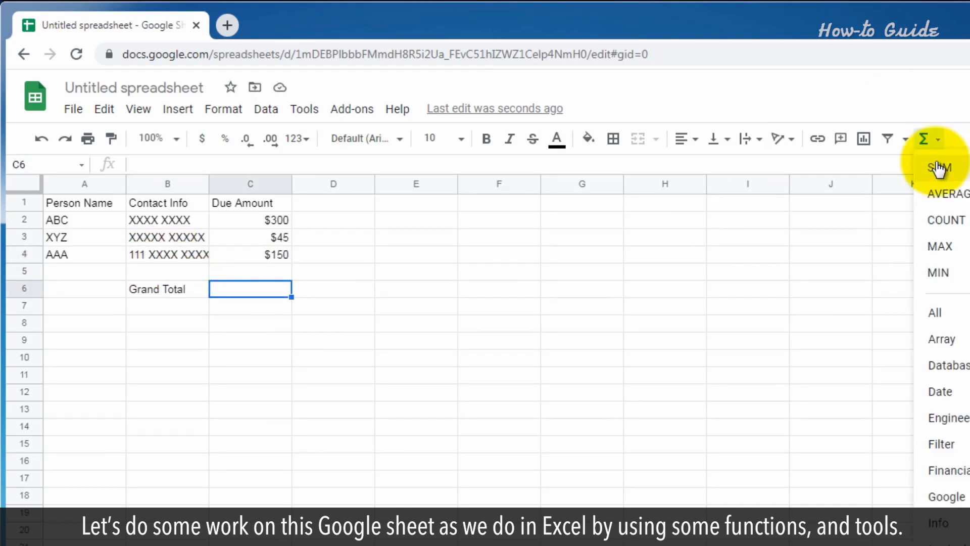
pyautogui.click(940, 168)
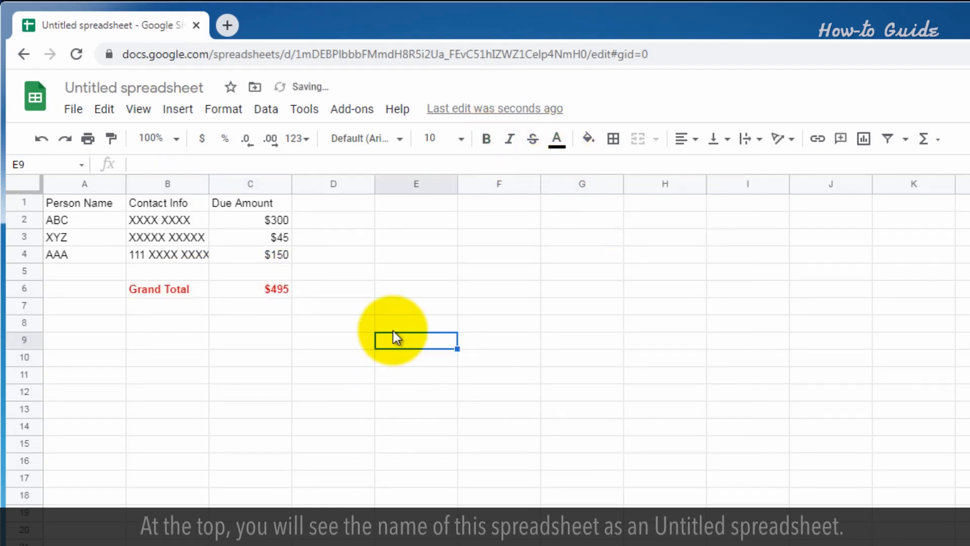
pyautogui.click(134, 87)
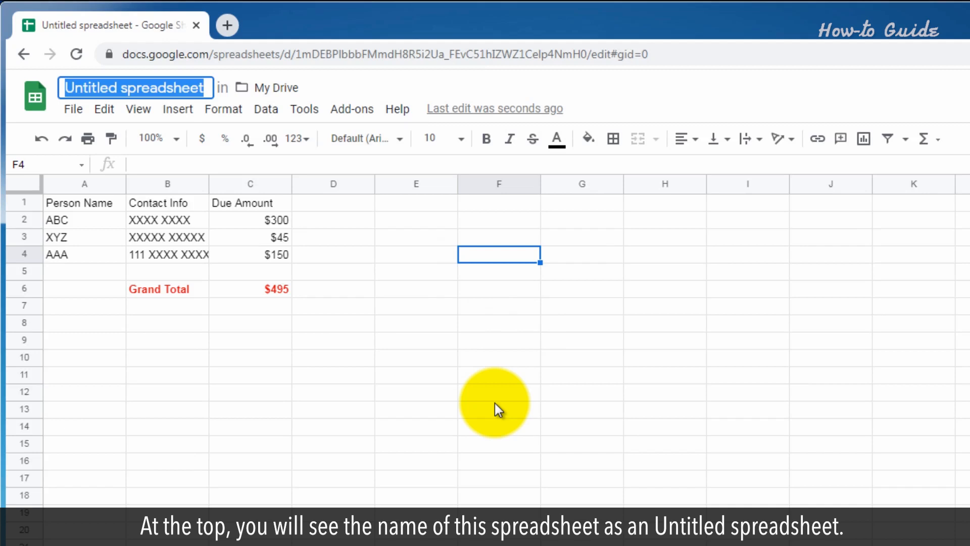
# - Rename the spreadsheet from Untitled to Pending Payment
pyautogui.write('Pending Payment')
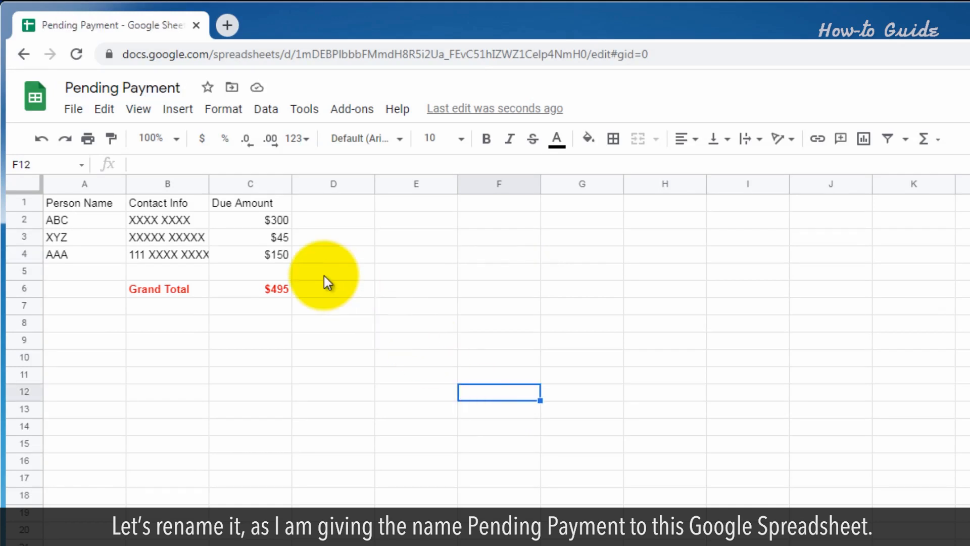
pyautogui.click(73, 110)
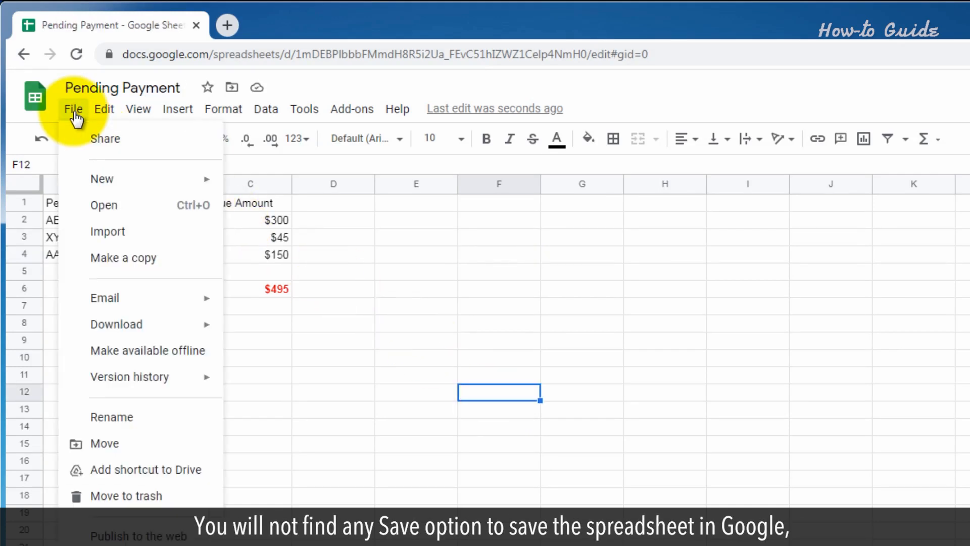
pyautogui.moveTo(303, 318)
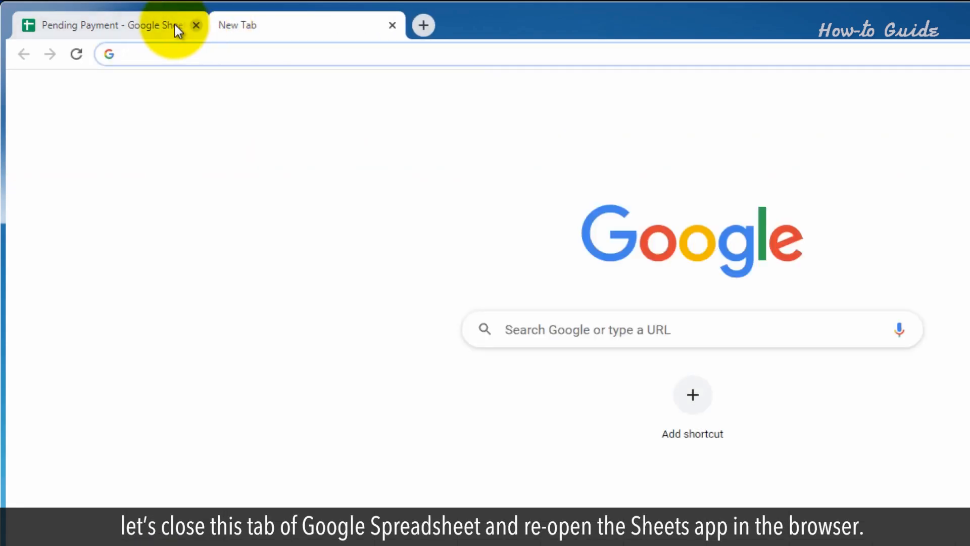
# - Close the tab and reopen Pending Payment from the Sheets Recent list
pyautogui.click(197, 25)
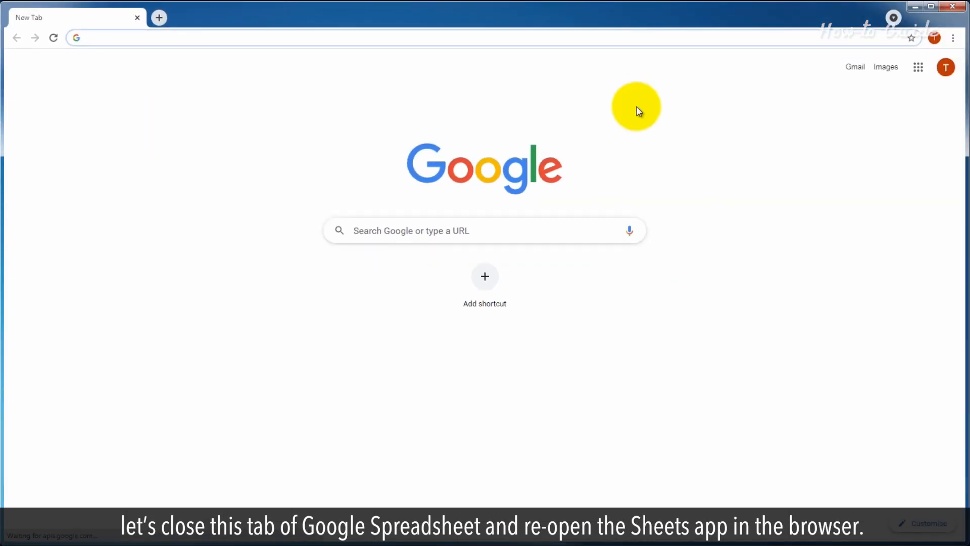
pyautogui.click(919, 66)
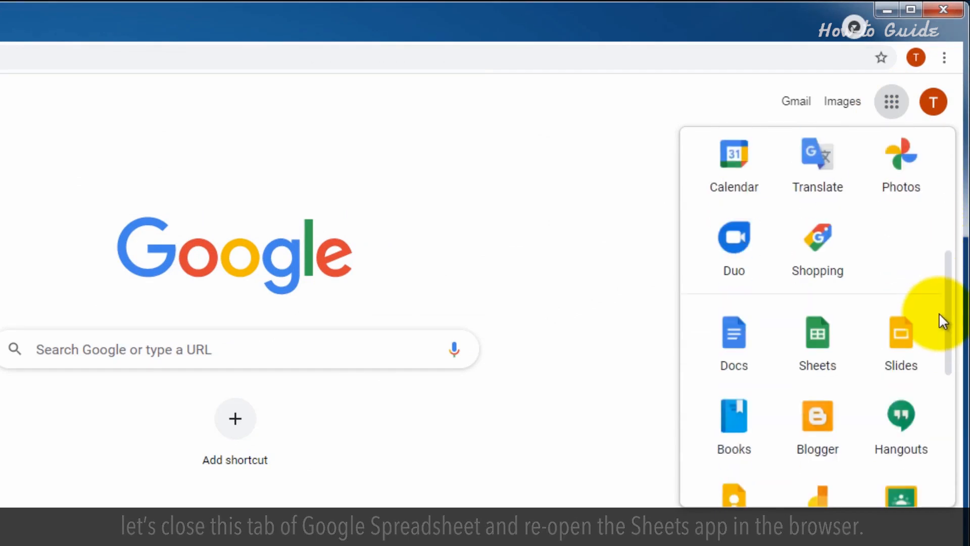
pyautogui.click(816, 334)
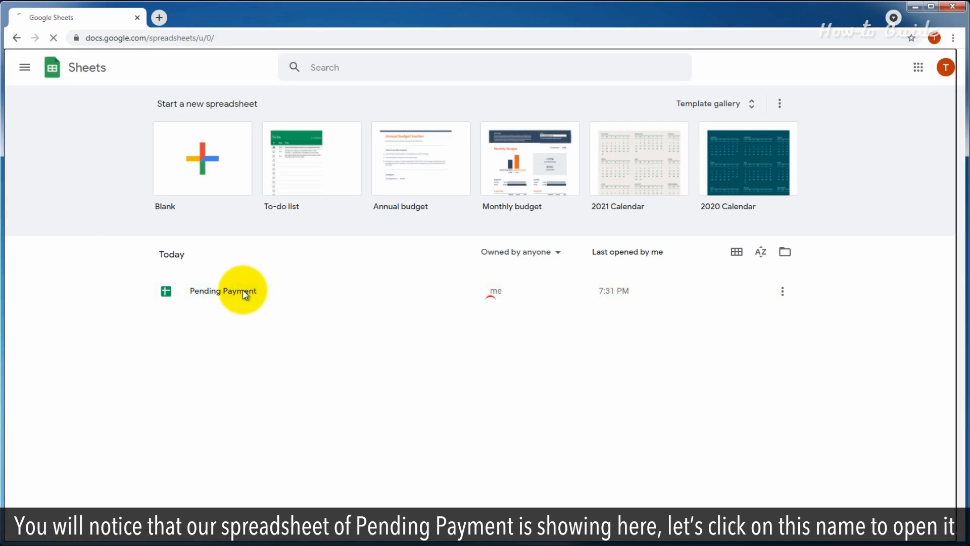
pyautogui.click(222, 291)
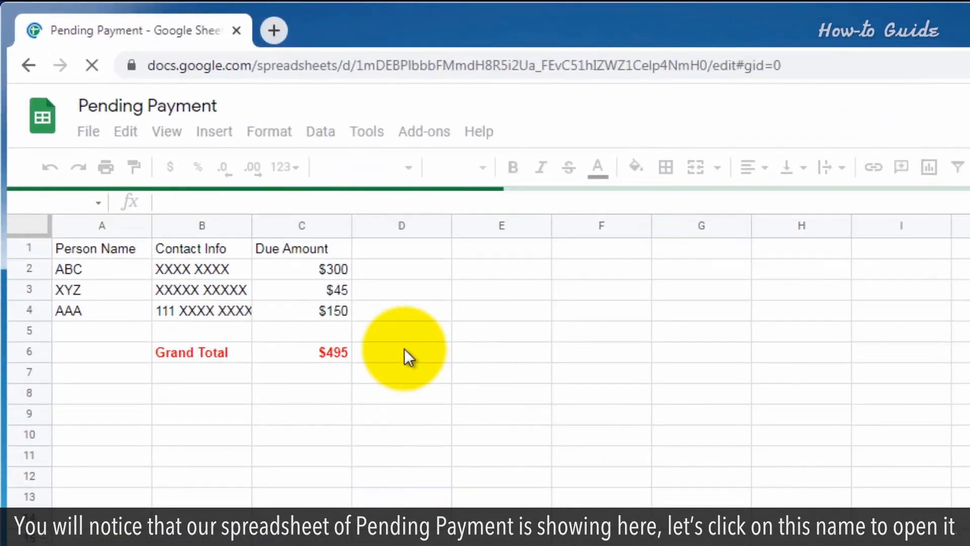